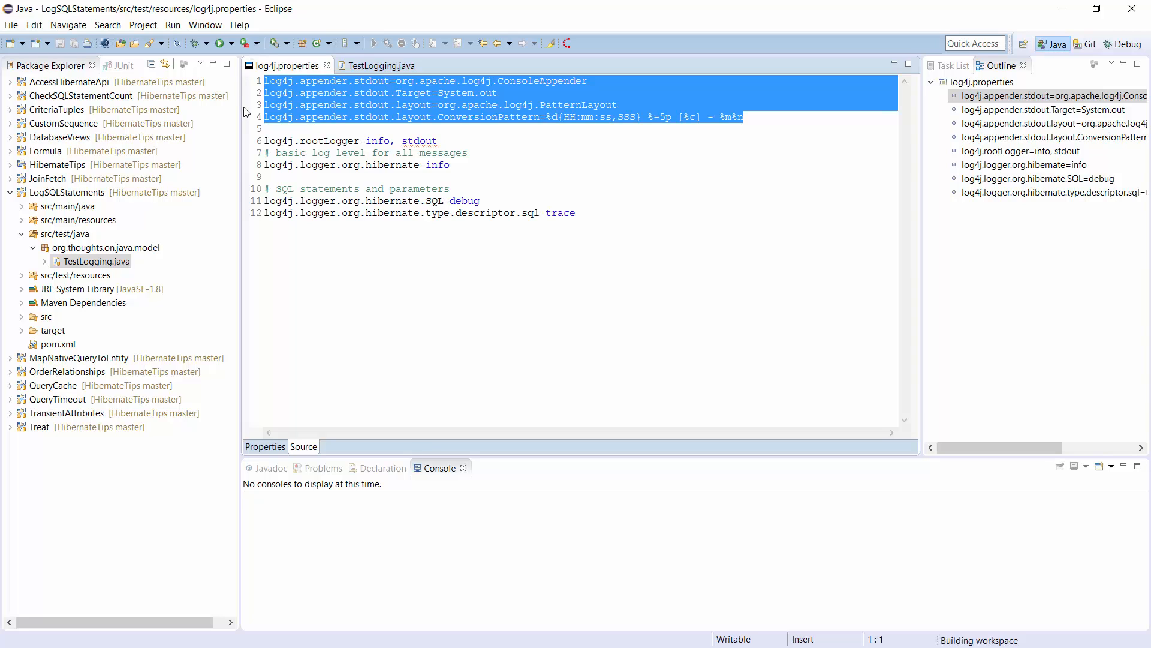
Leave log4j.properties and show TestLogging.java focused on the Author query in selectAuthors.
click(266, 141)
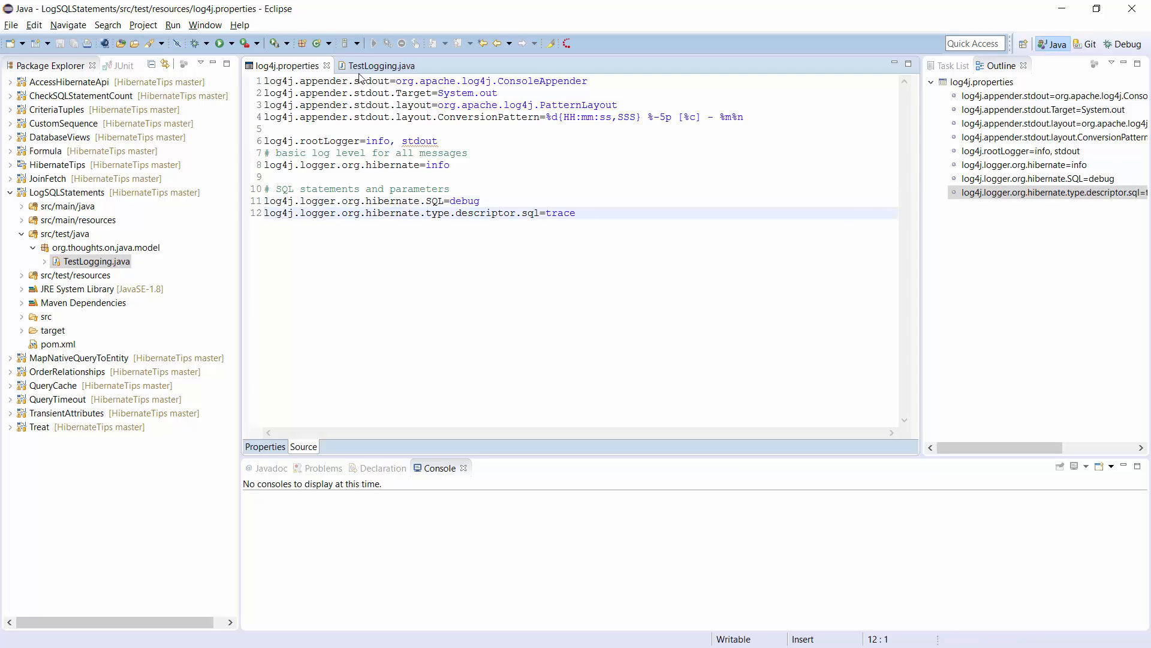
click(382, 65)
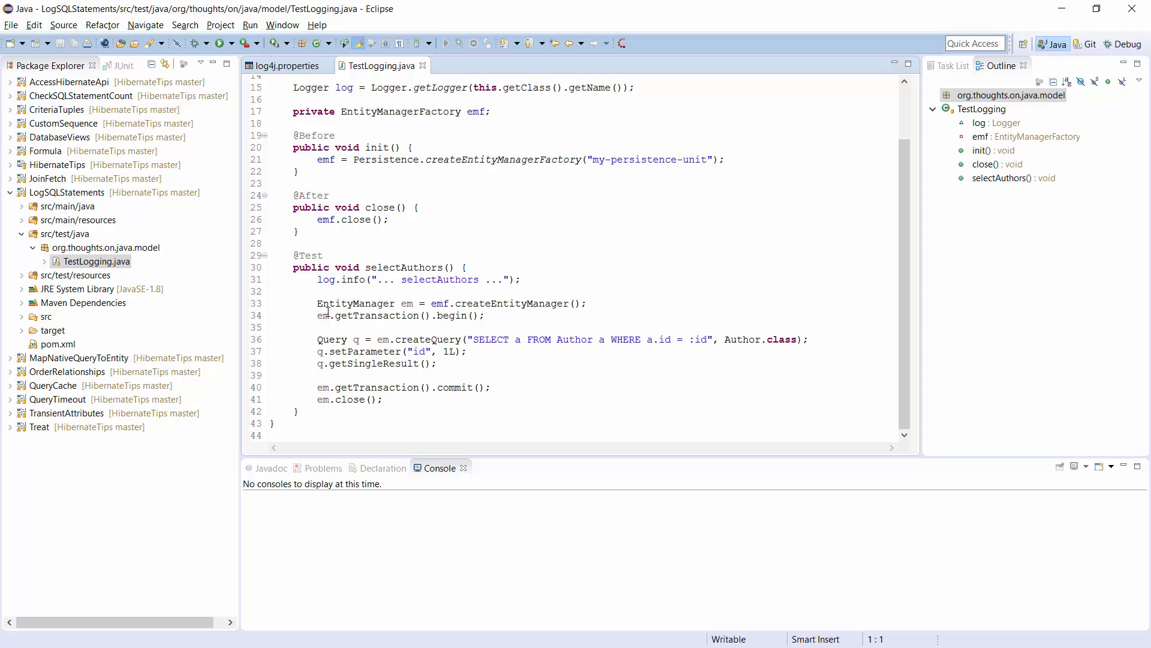
click(318, 339)
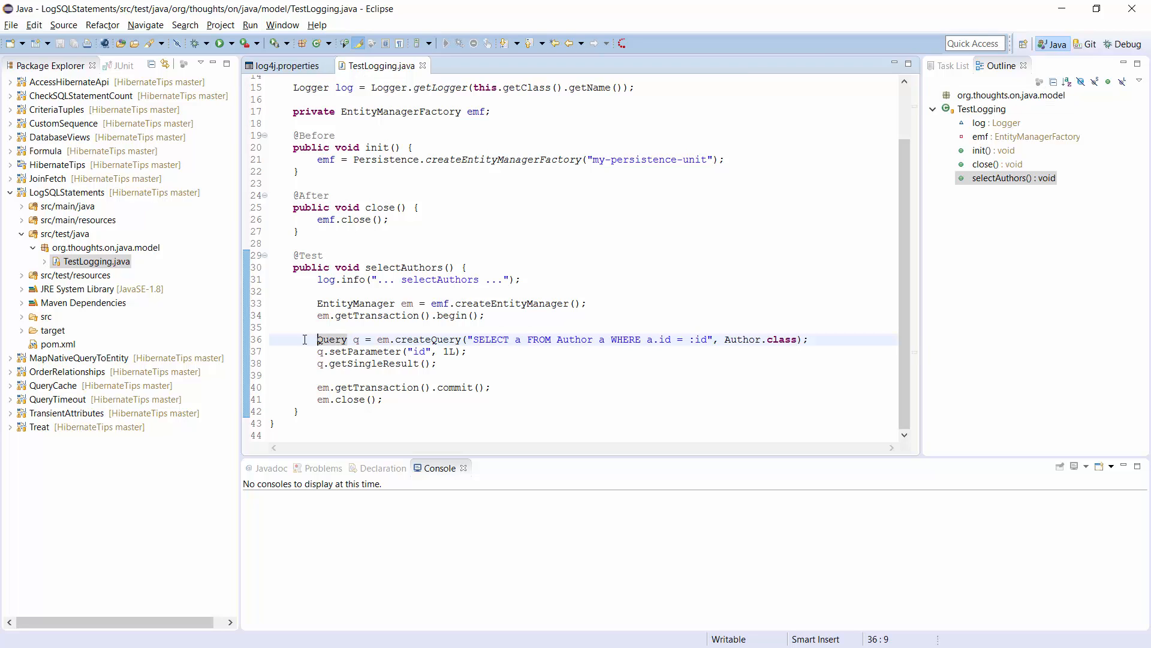